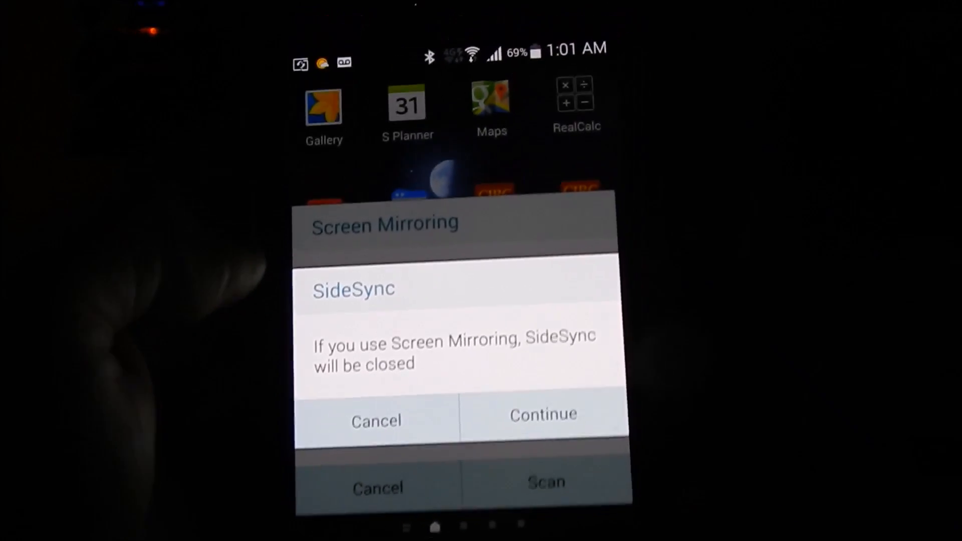
# Step: Continue past the SideSync warning and scan, finding Dongle-7DCCBC as an available device
pyautogui.click(541, 414)
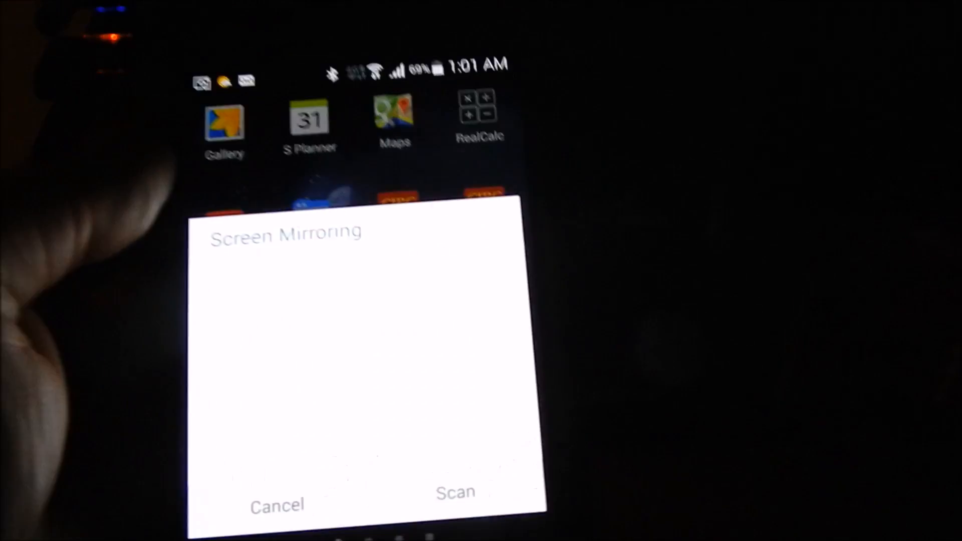
pyautogui.click(455, 491)
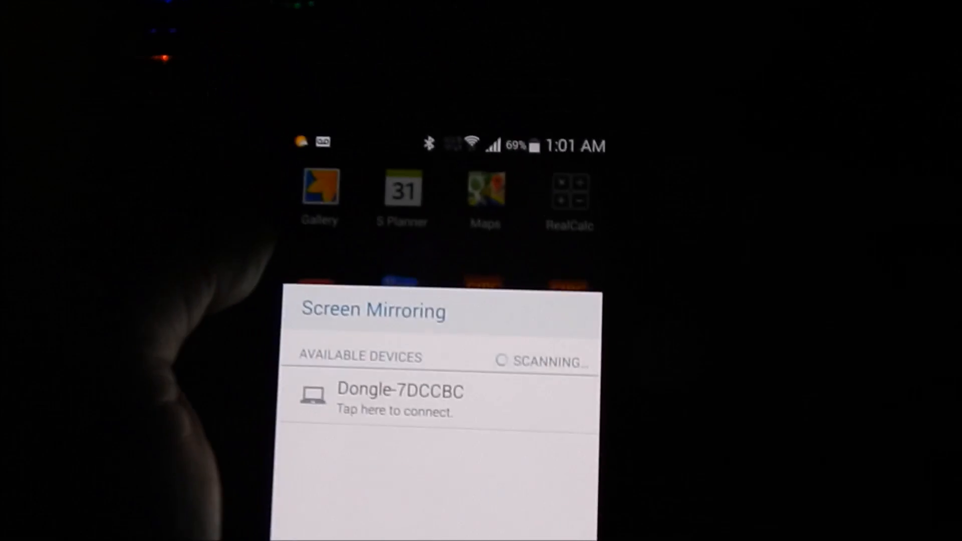